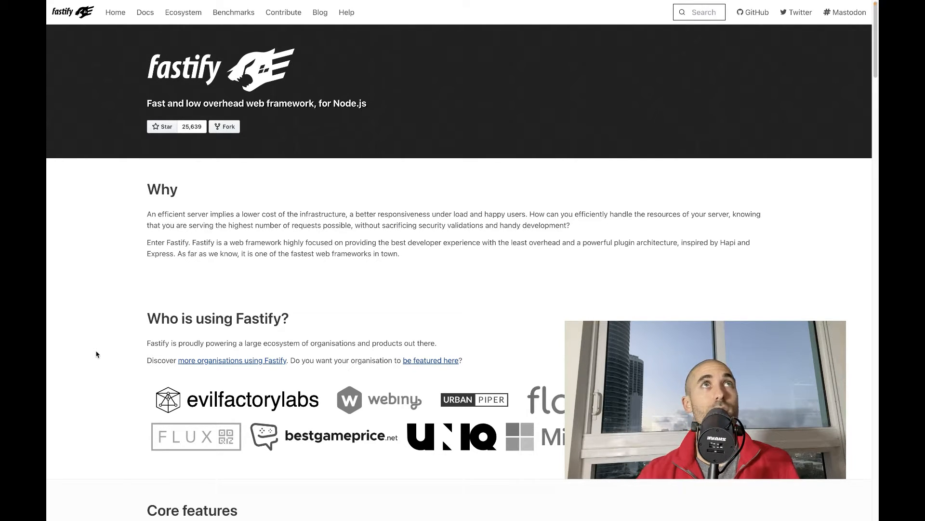
Open the Fastify Benchmarks page and scroll to the Fastify, Koa, Express and Restify req/sec results.
{"action": "left_click", "coordinate": [233, 12]}
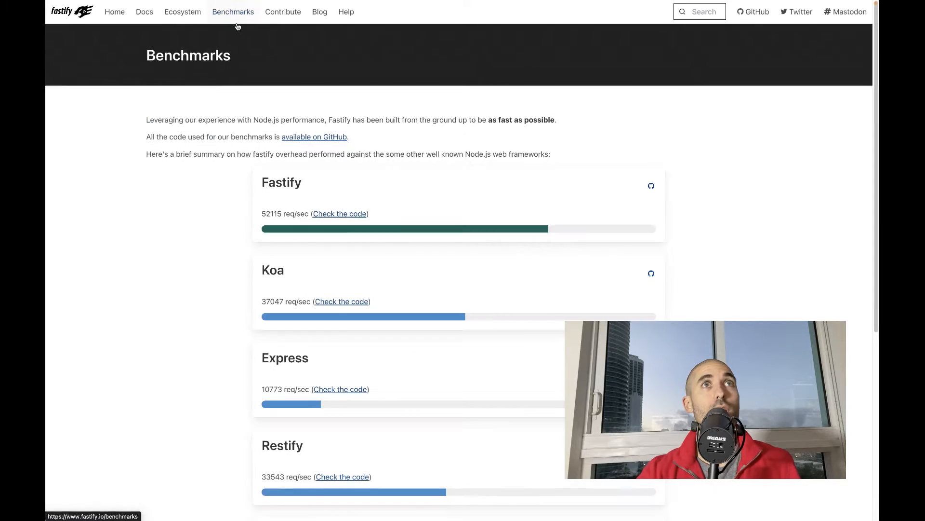
{"action": "scroll", "scroll_direction": "down", "scroll_amount": 3}
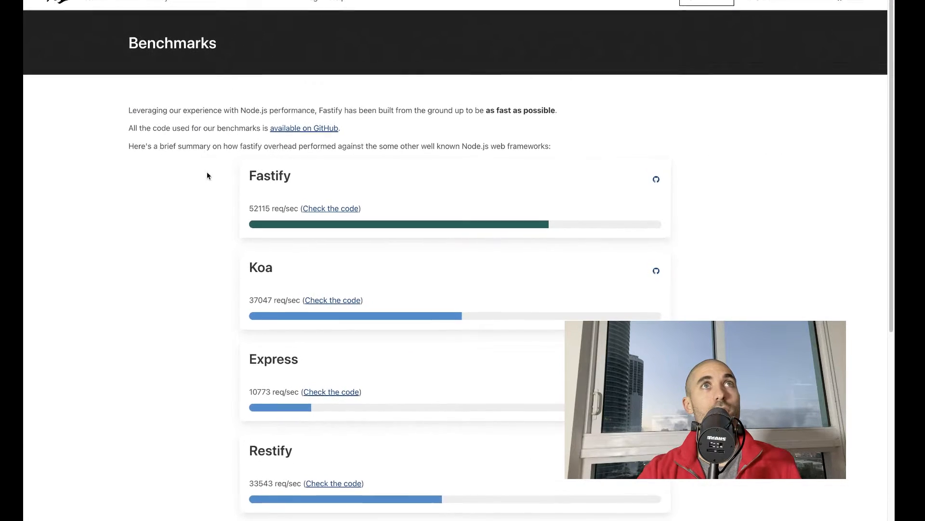
{"action": "scroll", "scroll_direction": "down", "scroll_amount": 3}
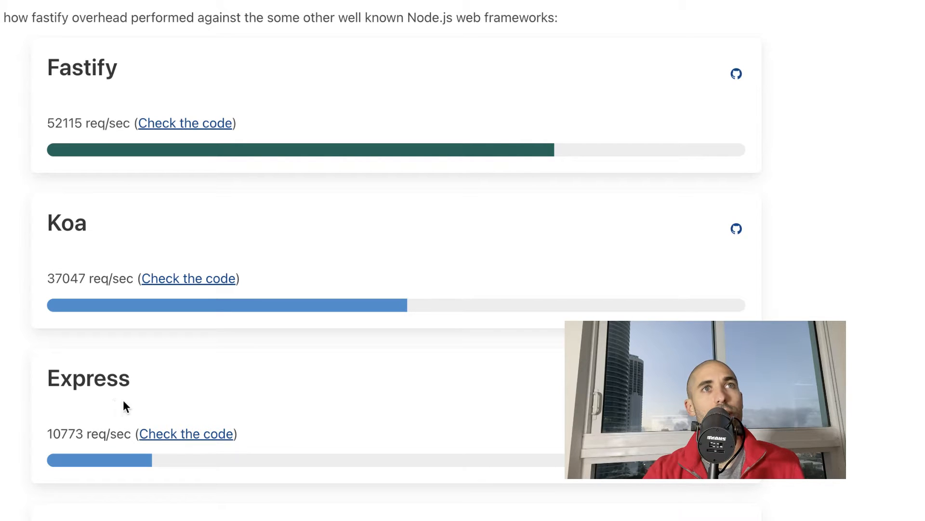
{"action": "mouse_move", "coordinate": [31, 407]}
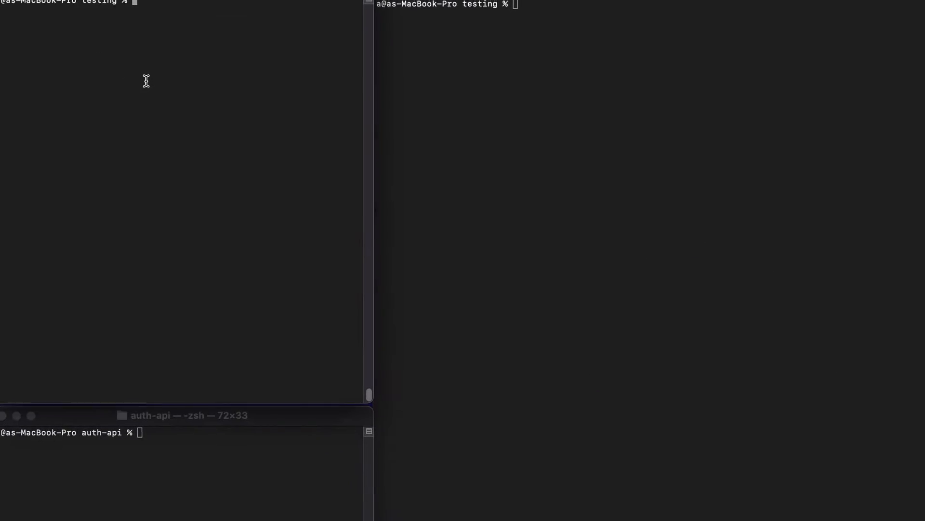
Run npm run dev so the testing server listens on 127.0.0.1:8080.
{"action": "type", "text": "npm run dev"}
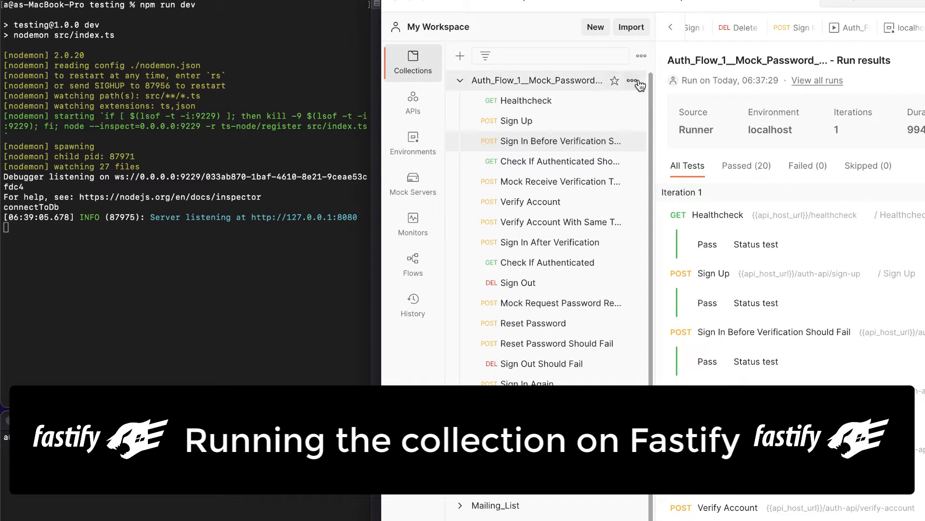
Run the whole auth flow collection from its ••• menu with Run collection.
{"action": "left_click", "coordinate": [637, 81]}
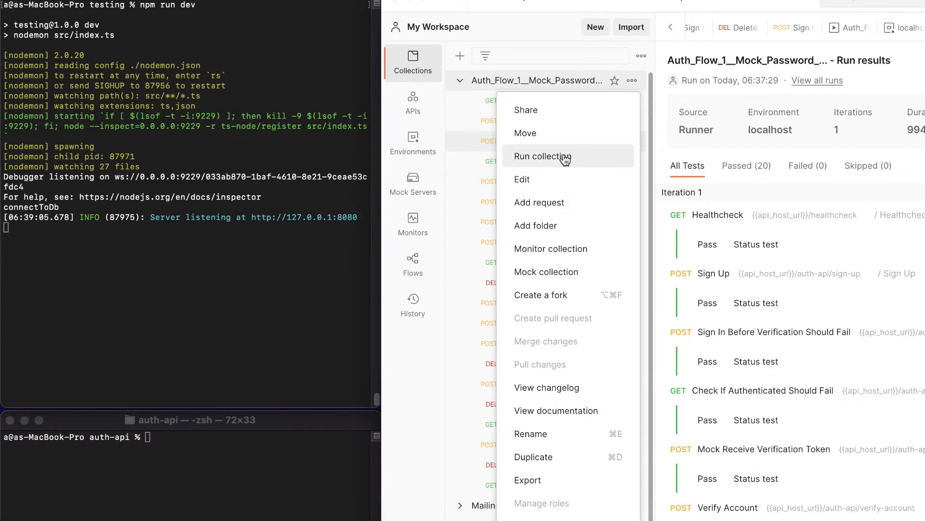
{"action": "left_click", "coordinate": [541, 156]}
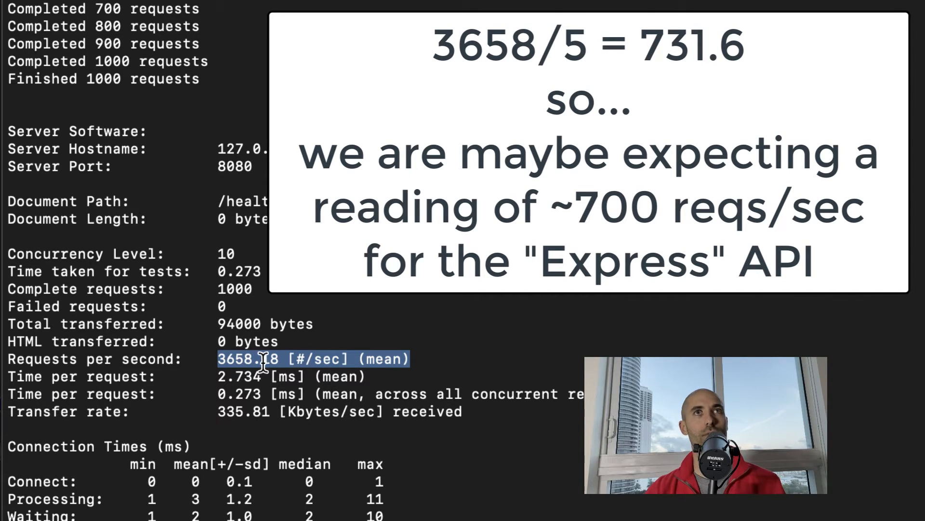
{"action": "mouse_move", "coordinate": [241, 359]}
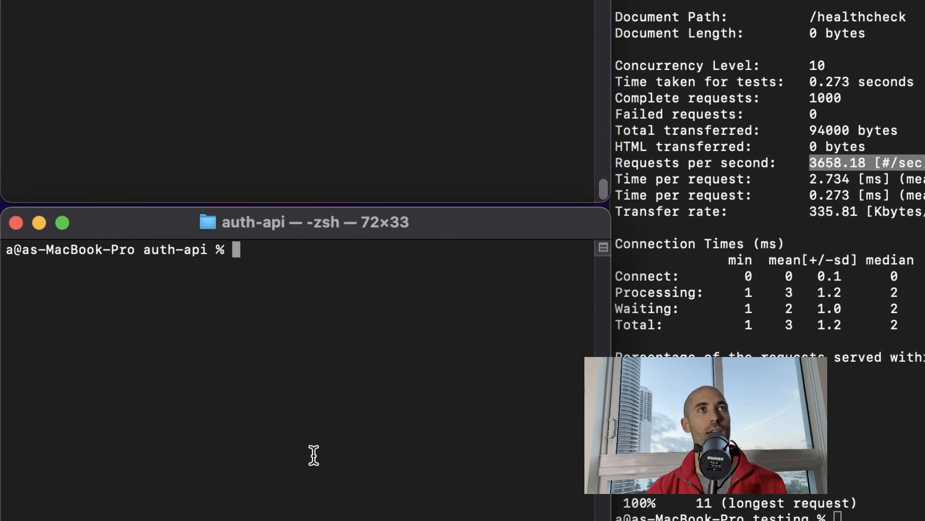
{"action": "type", "text": "c"}
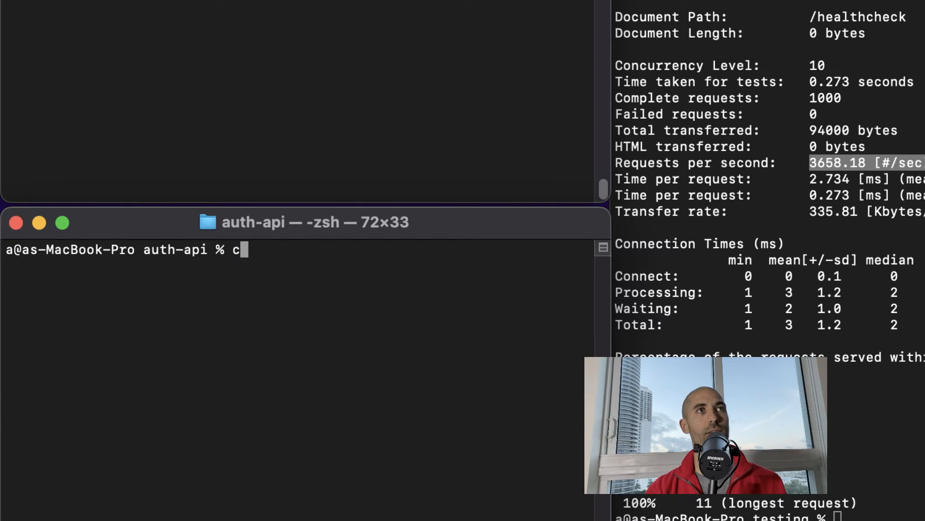
{"action": "type", "text": "lear"}
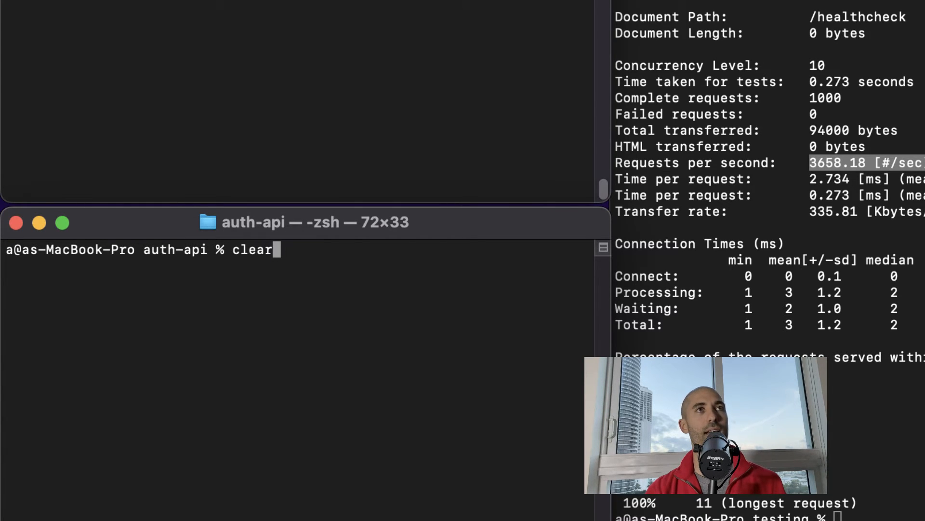
{"action": "type", "text": "n"}
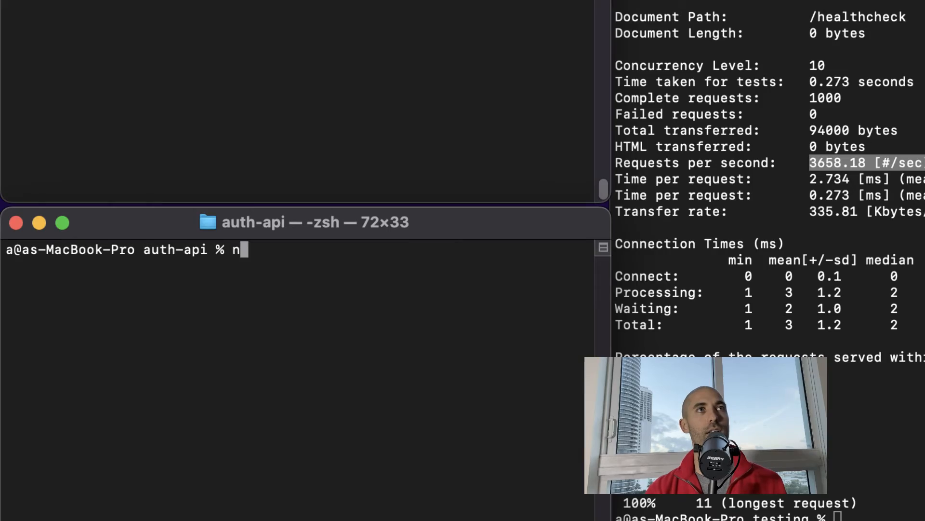